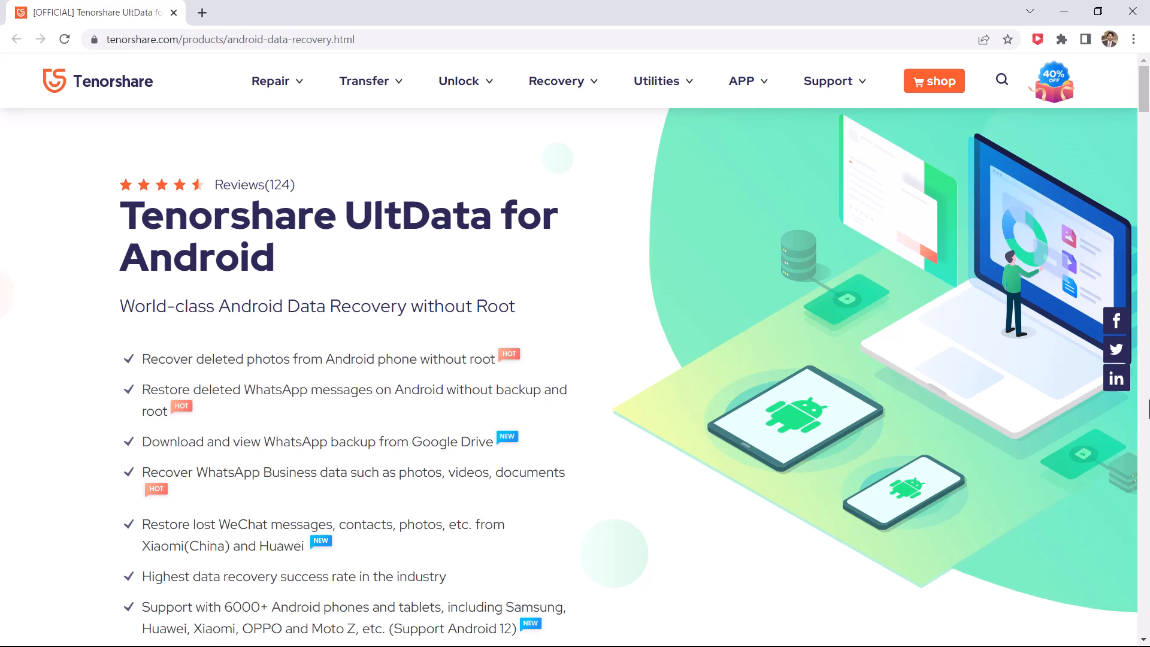
mouse_move(307, 291)
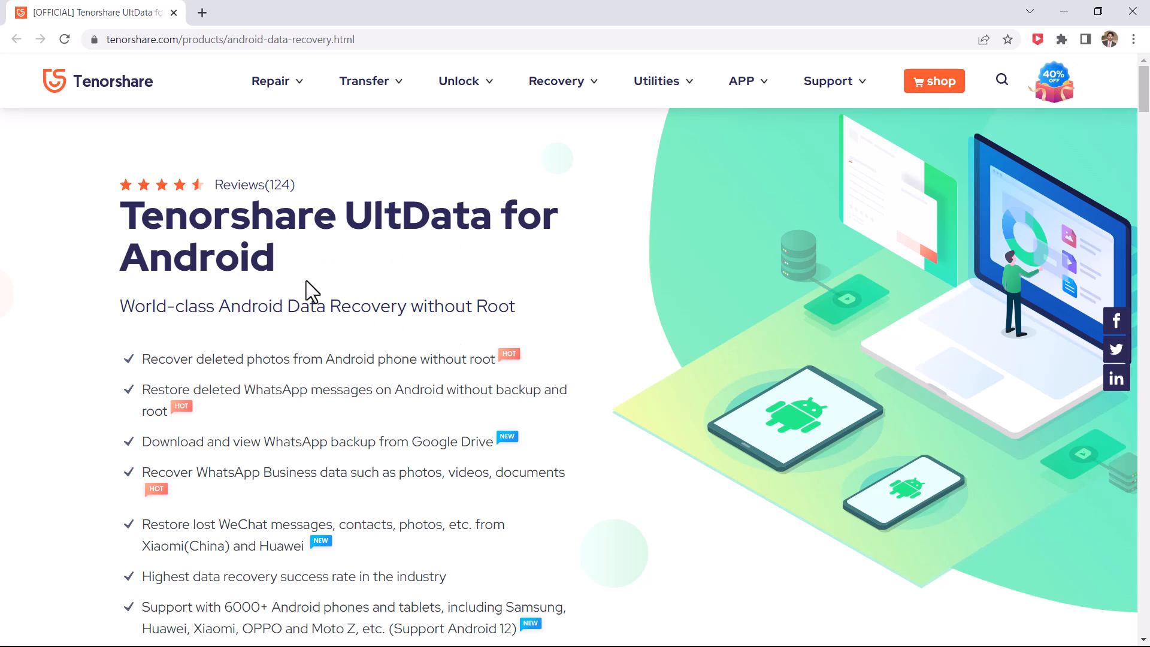
mouse_move(411, 380)
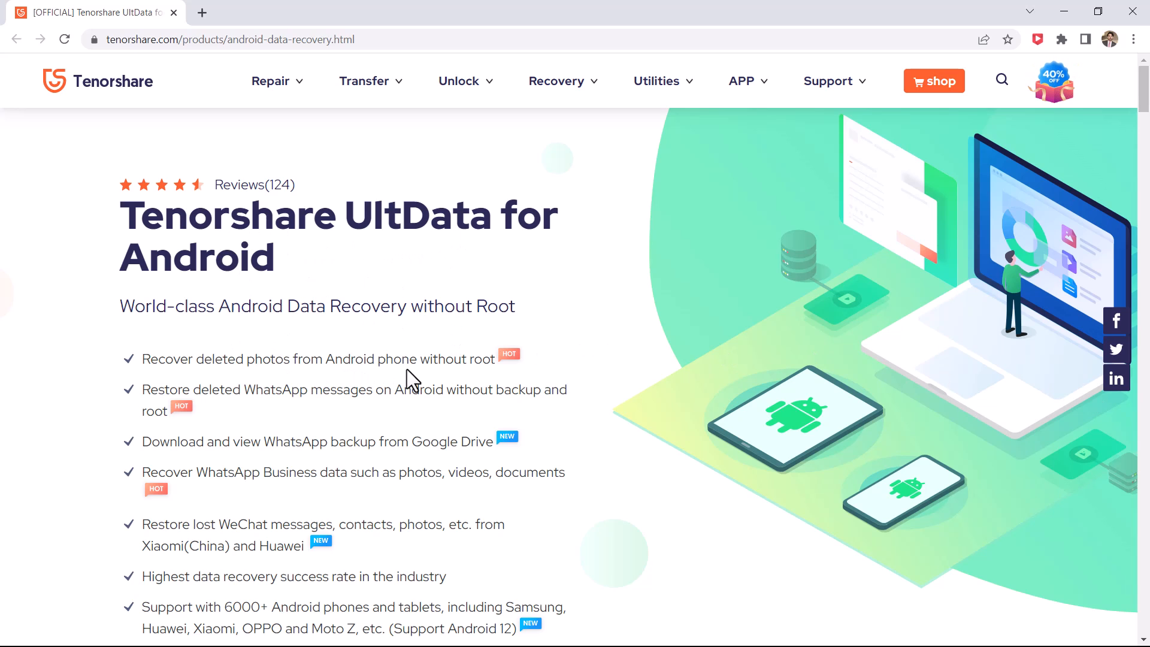
mouse_move(418, 418)
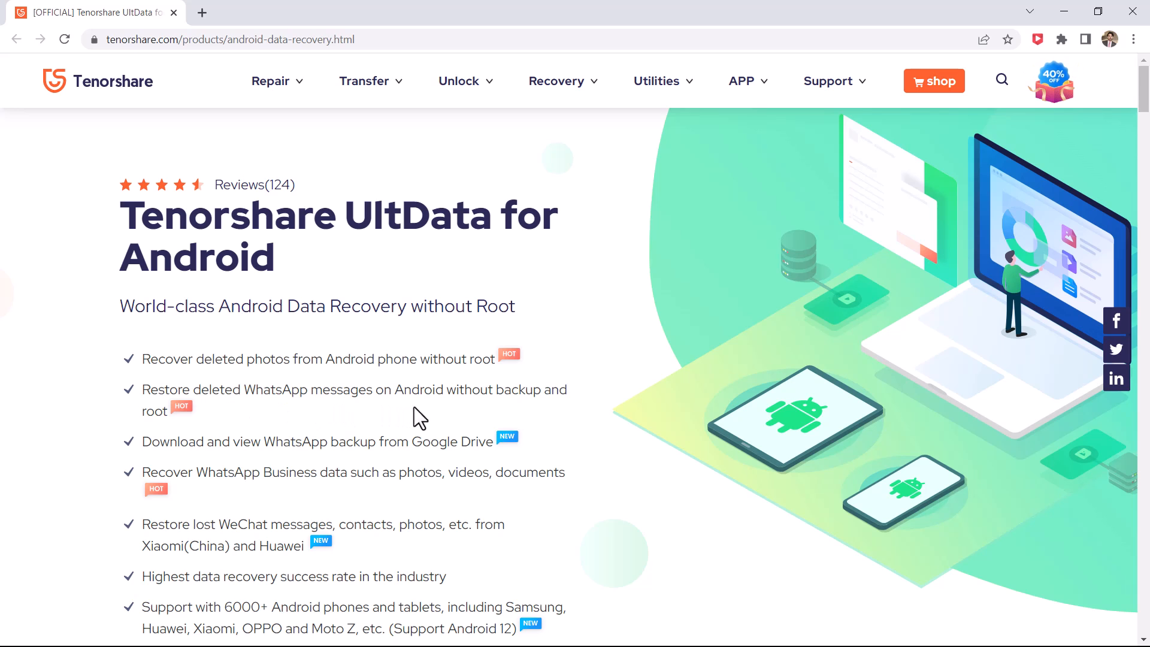
- Choose the Recover WhatsApp Data feature for the connected Samsung phone
scroll(down, 3)
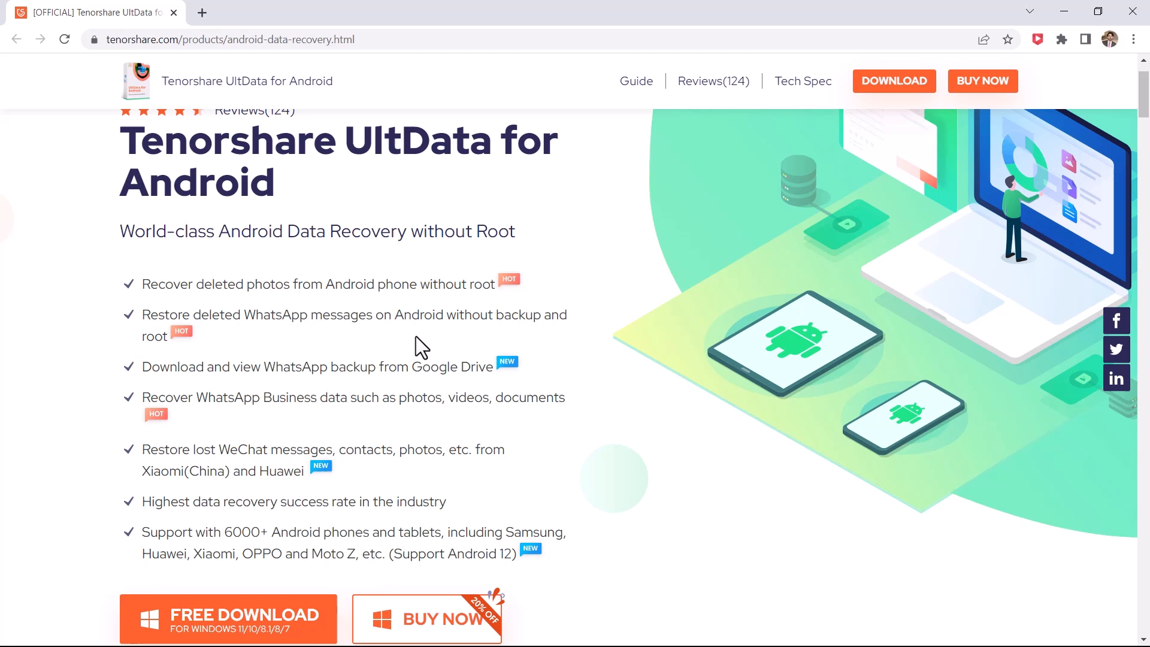
mouse_move(316, 360)
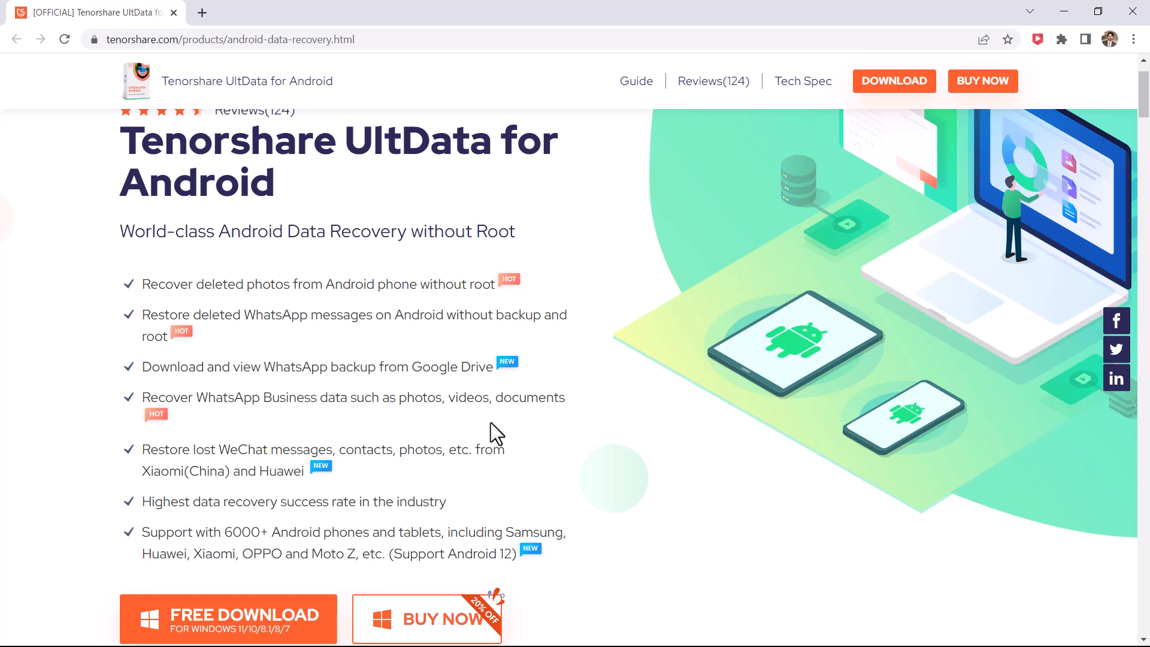
mouse_move(273, 426)
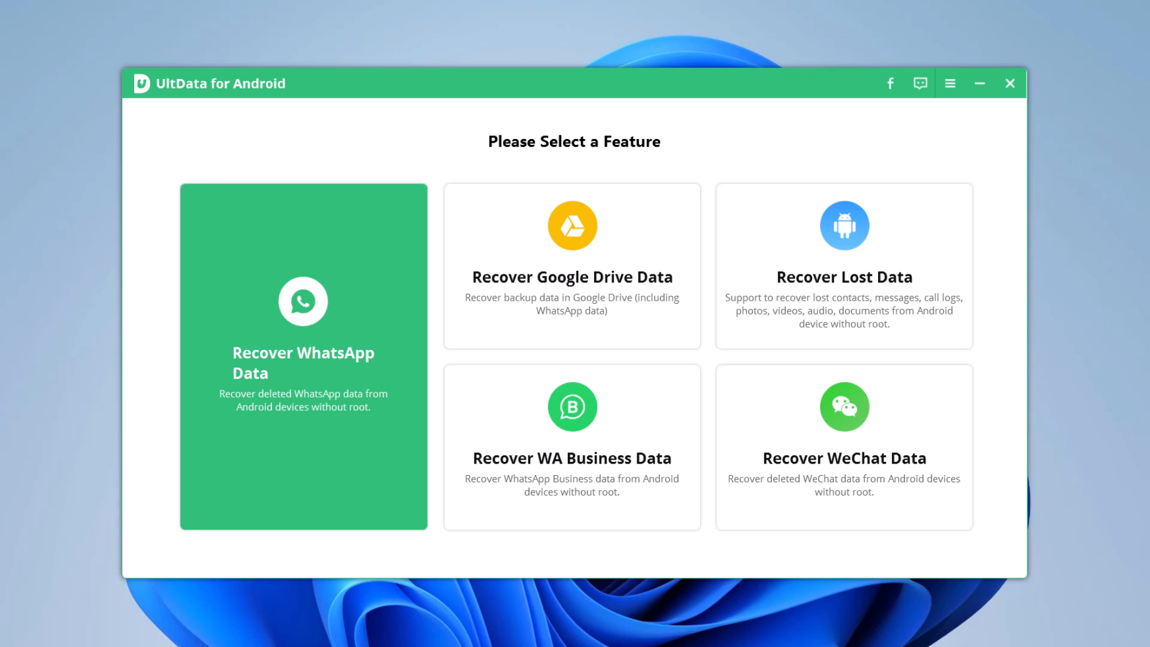
mouse_move(262, 414)
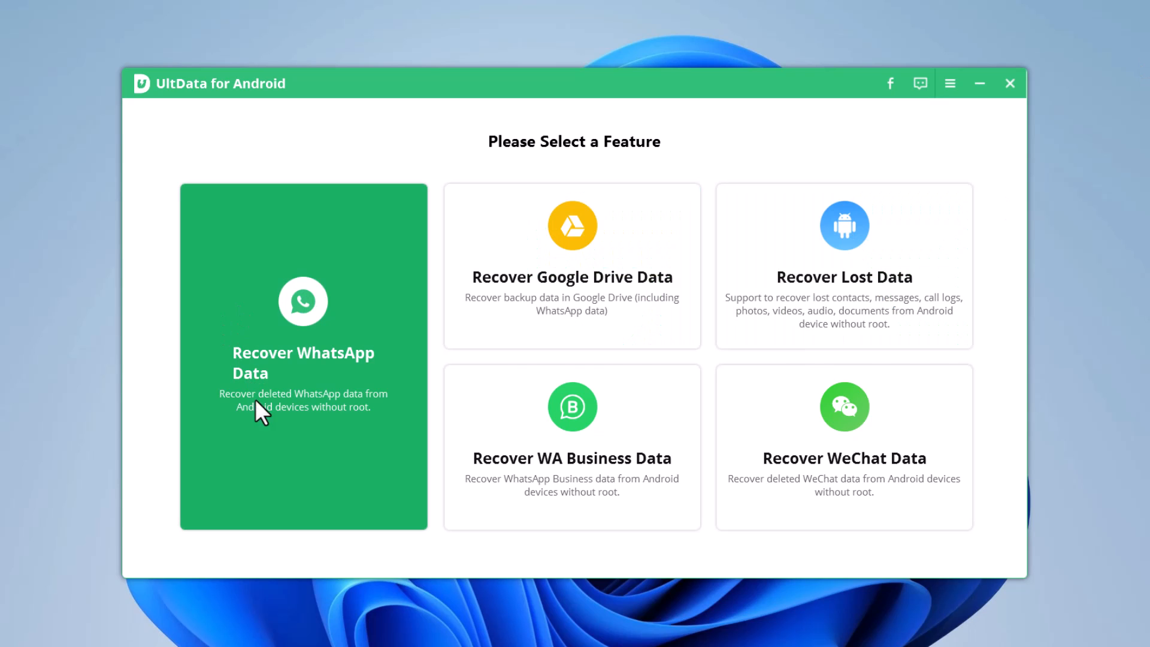
mouse_move(306, 440)
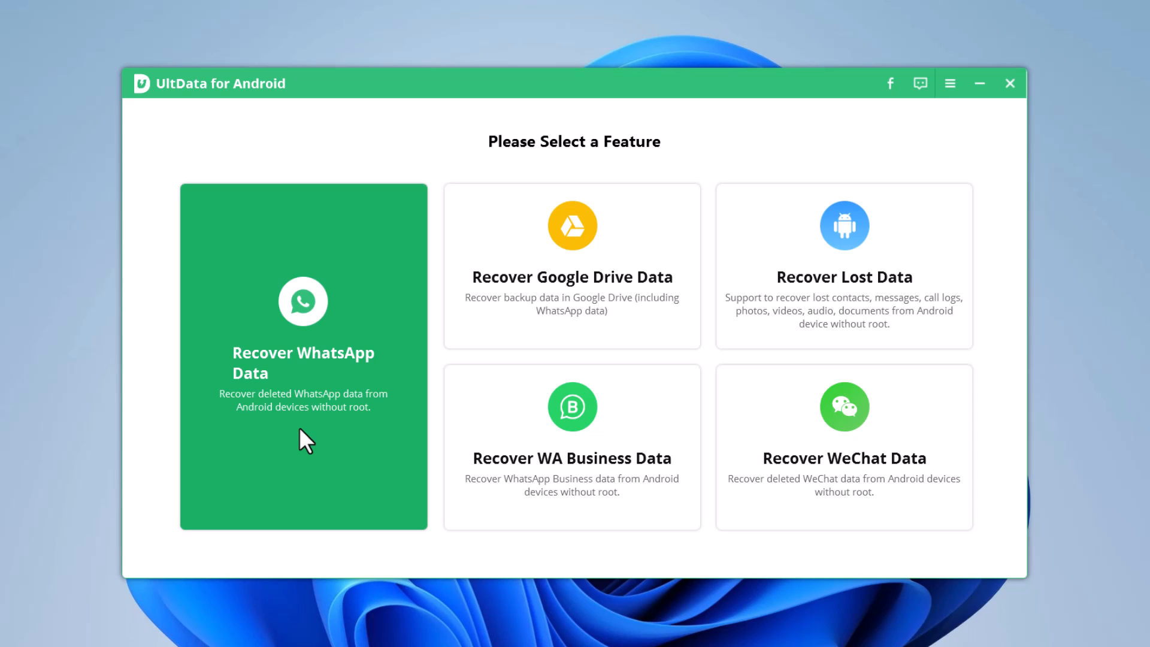
mouse_move(572, 328)
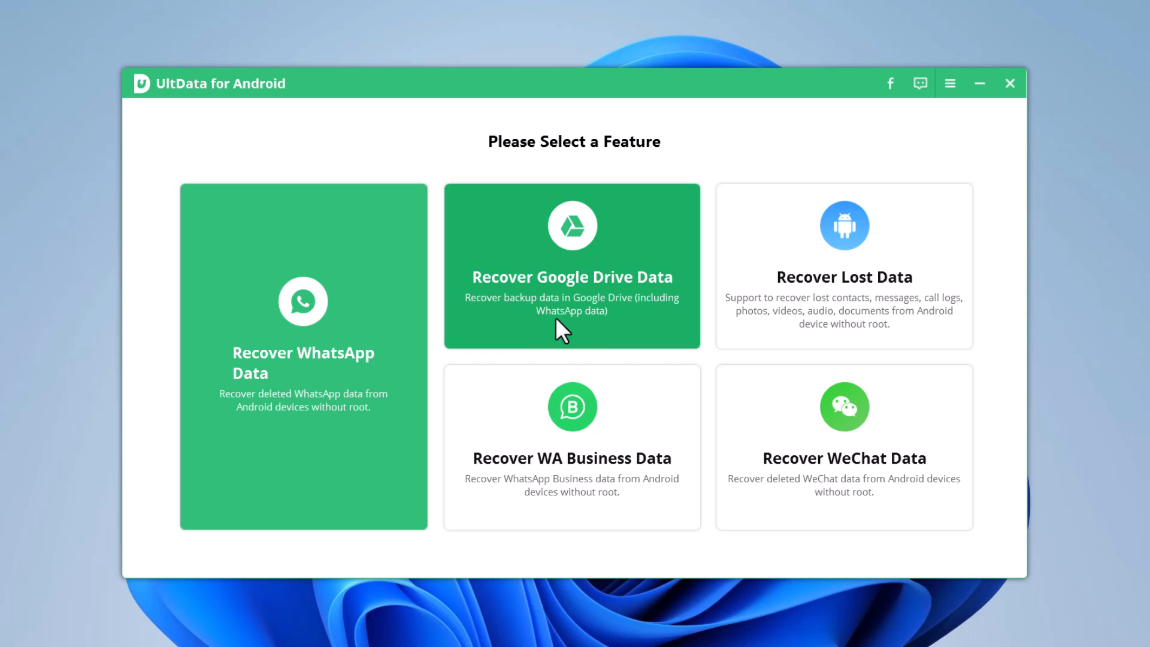
mouse_move(601, 338)
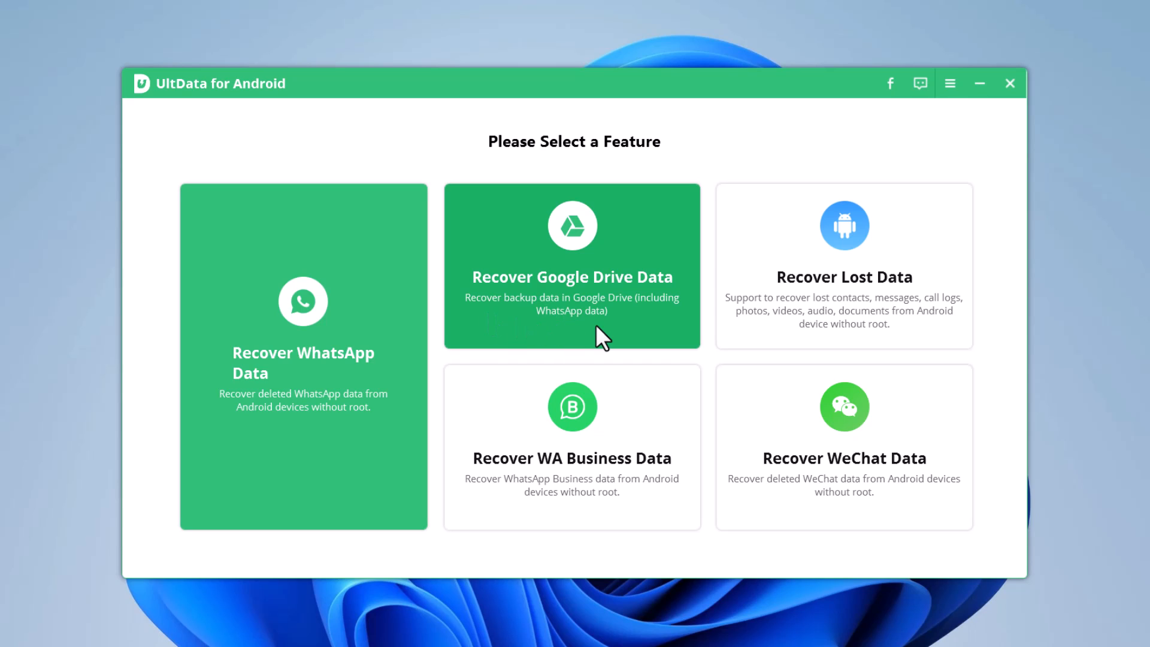
mouse_move(629, 443)
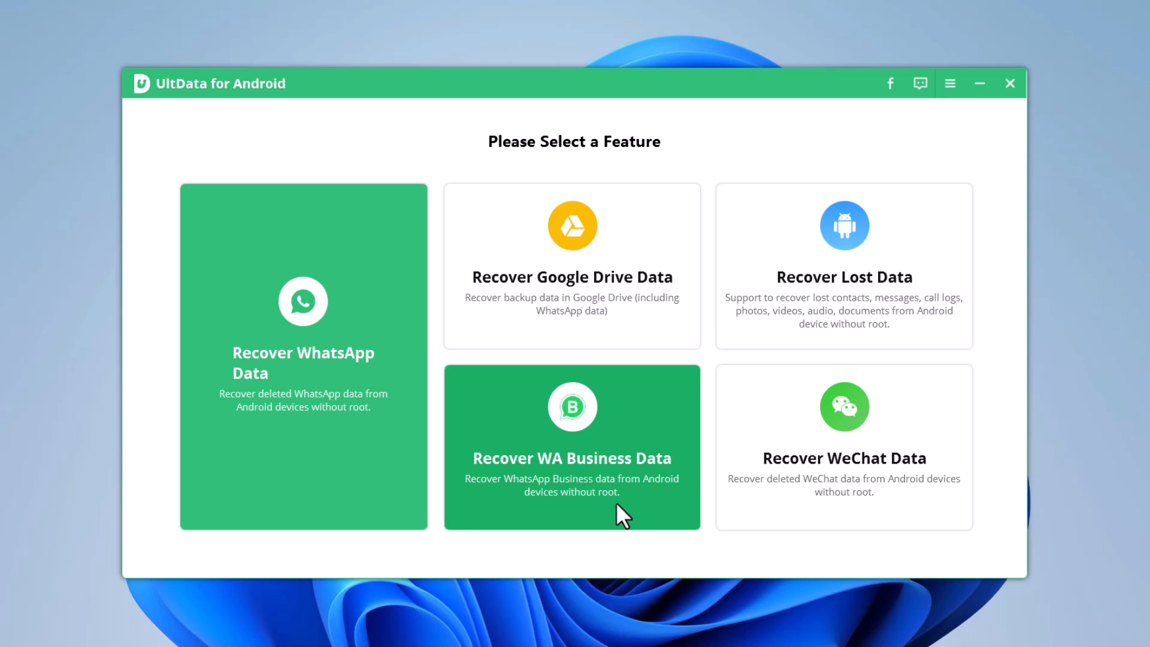
mouse_move(863, 339)
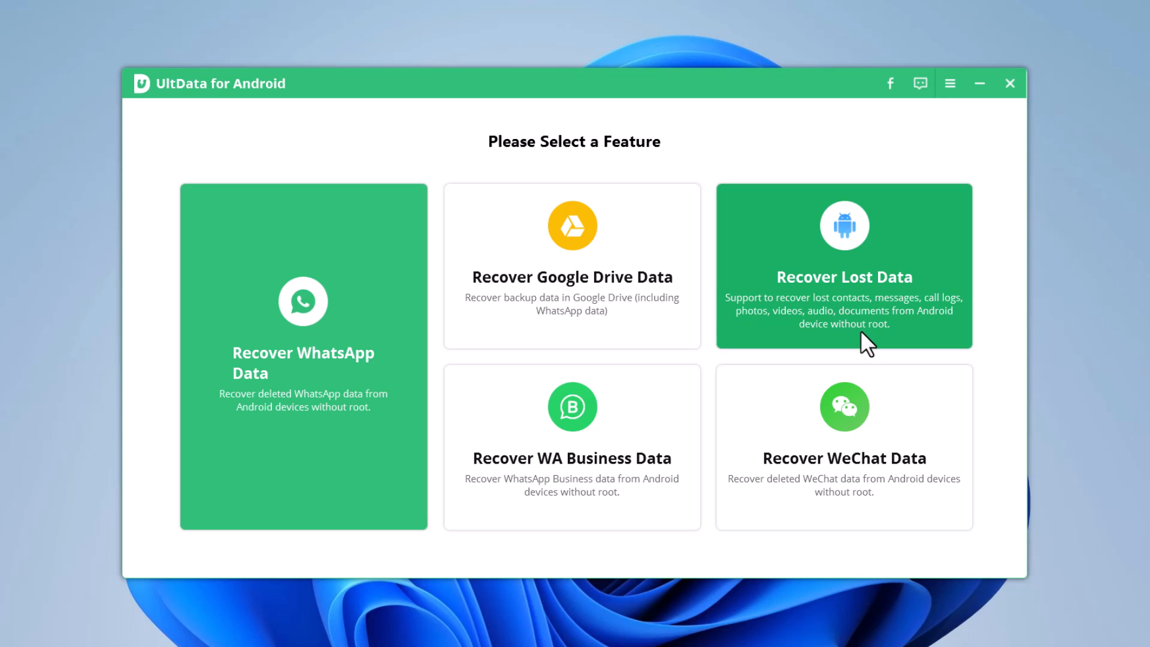
mouse_move(903, 347)
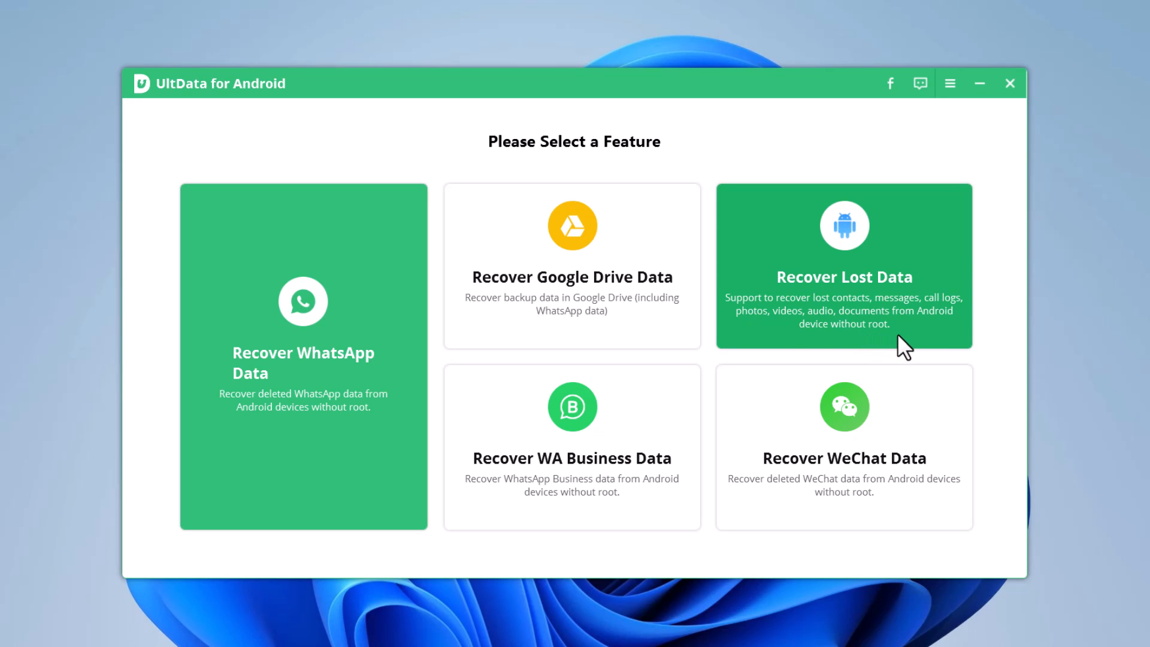
mouse_move(932, 514)
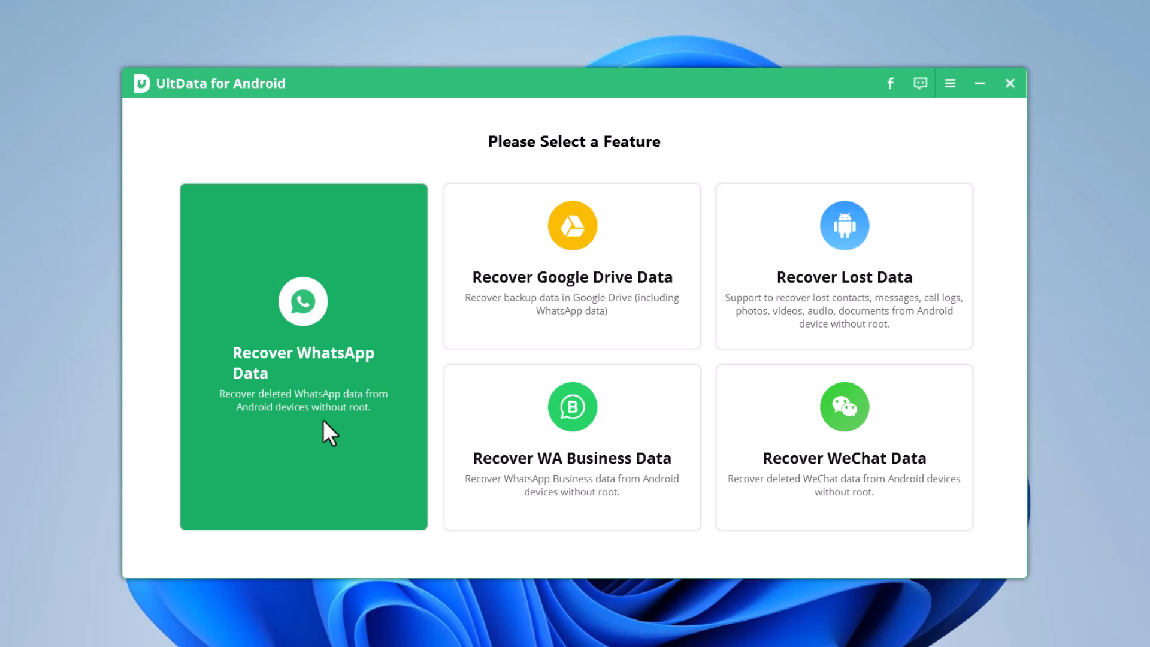
click(303, 360)
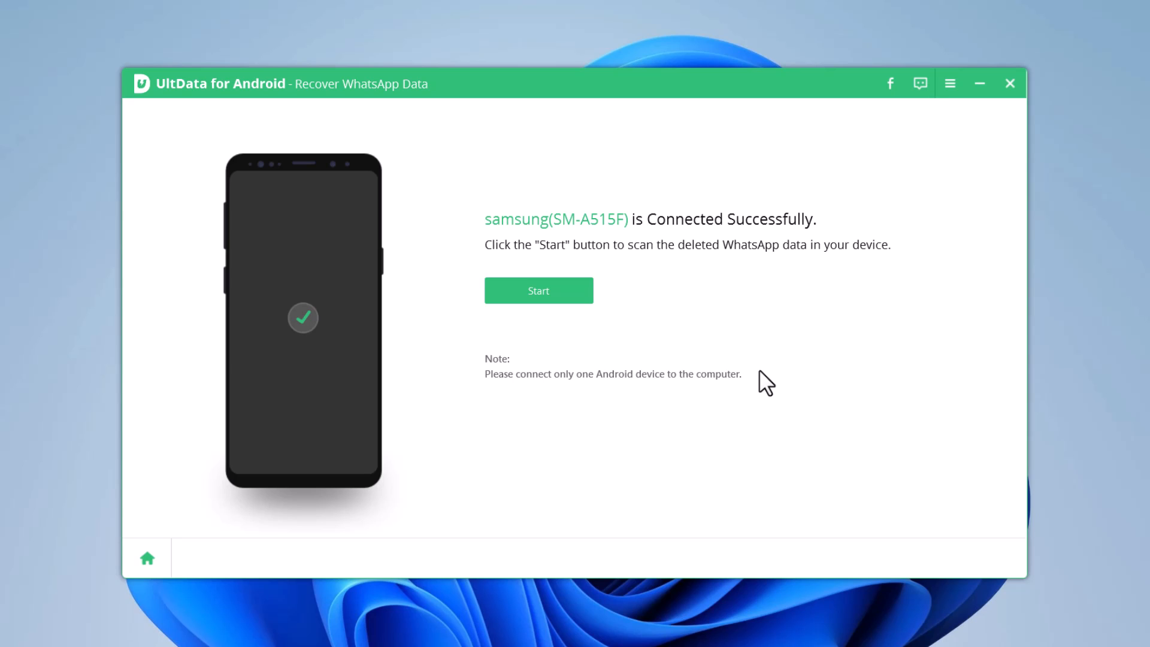
mouse_move(538, 290)
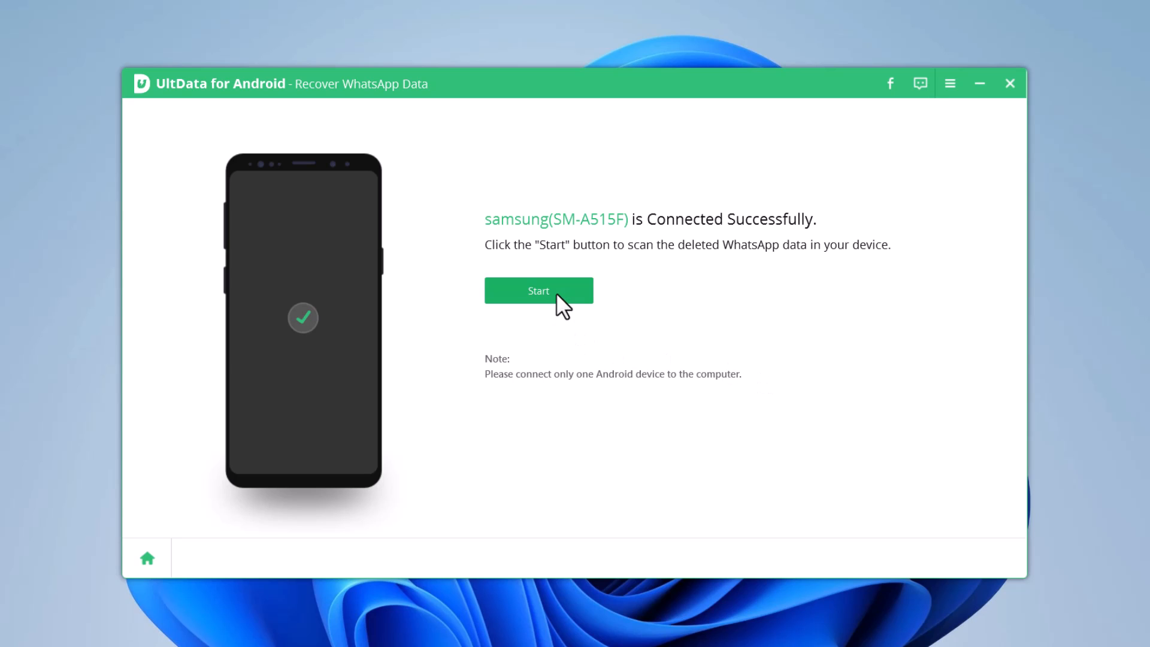
- Start the WhatsApp scan, confirming WhatsApp is logged in and backed up
click(538, 290)
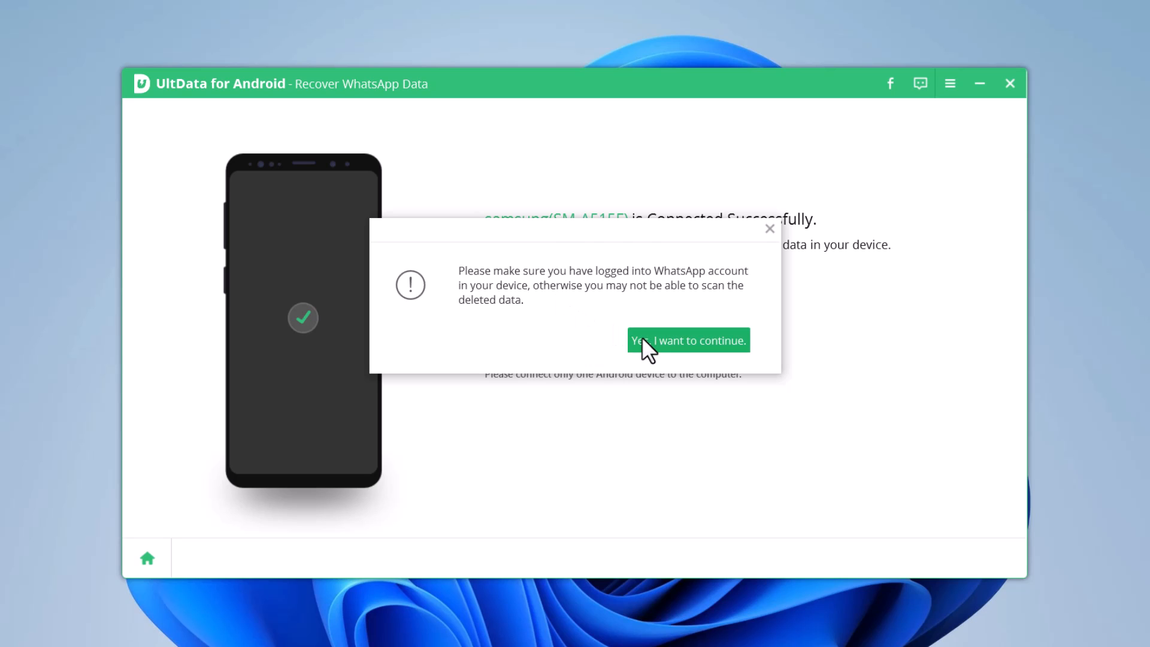
click(688, 339)
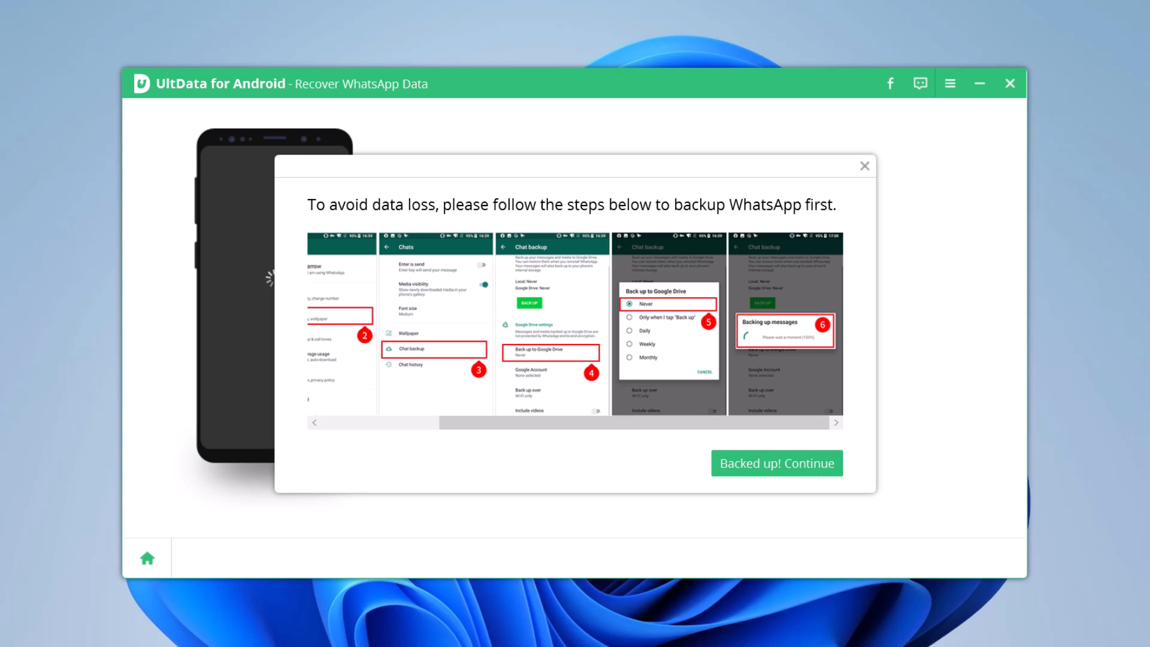
click(776, 462)
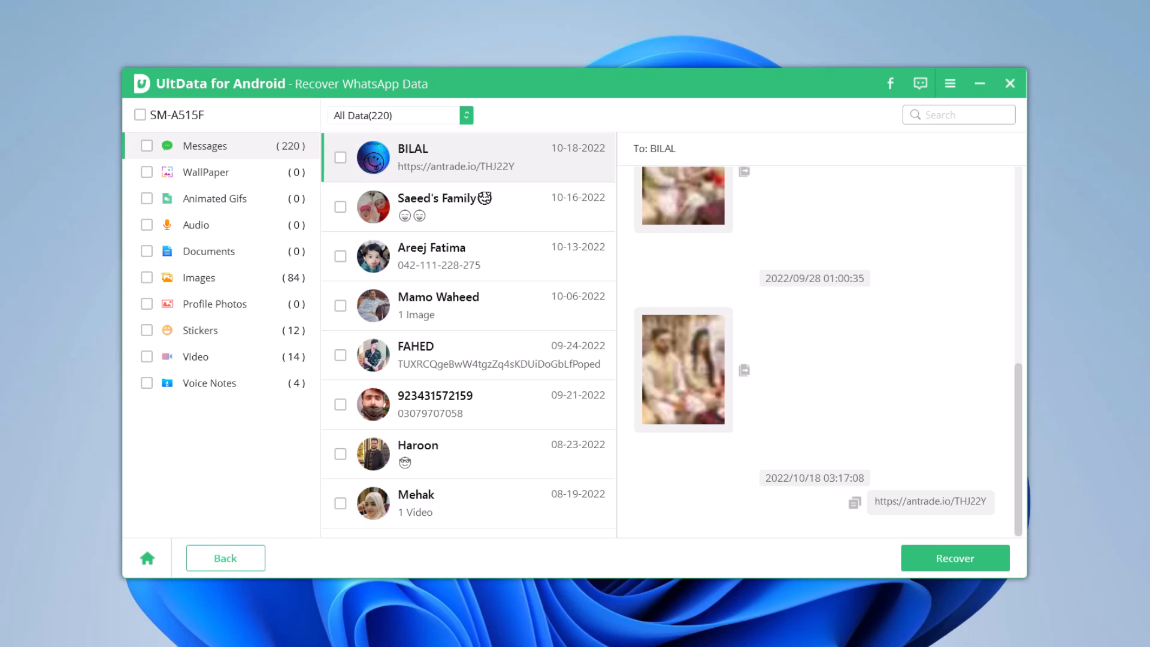
mouse_move(458, 151)
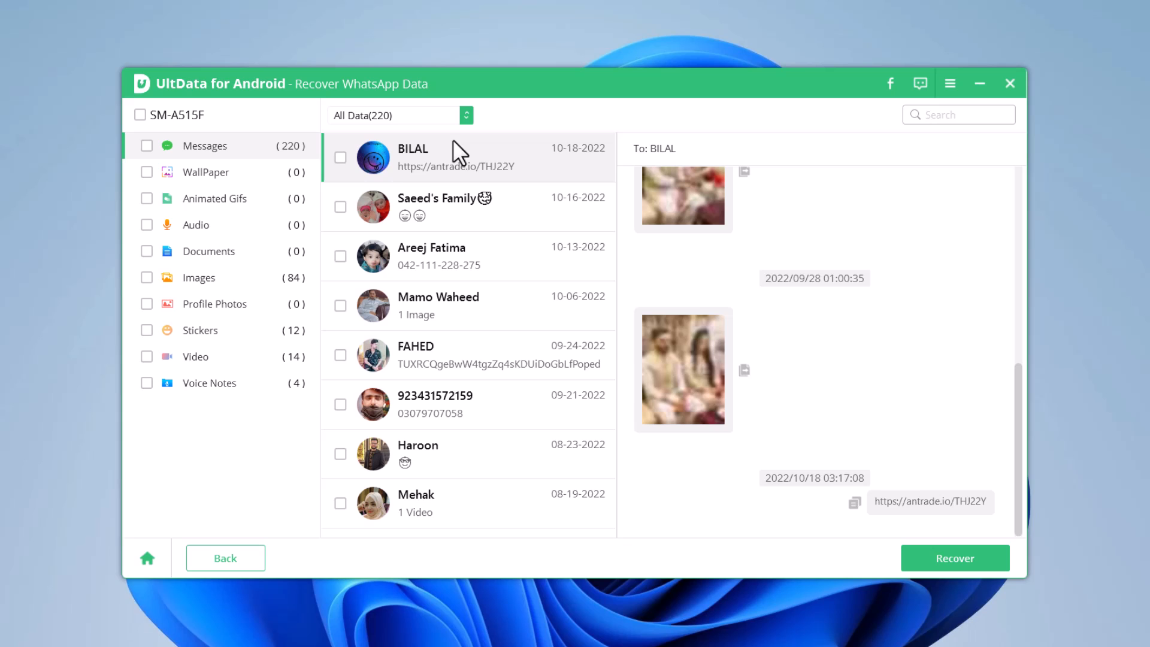
- Preview a contact's chat, then select all 220 recovered WhatsApp messages
scroll(down, 3)
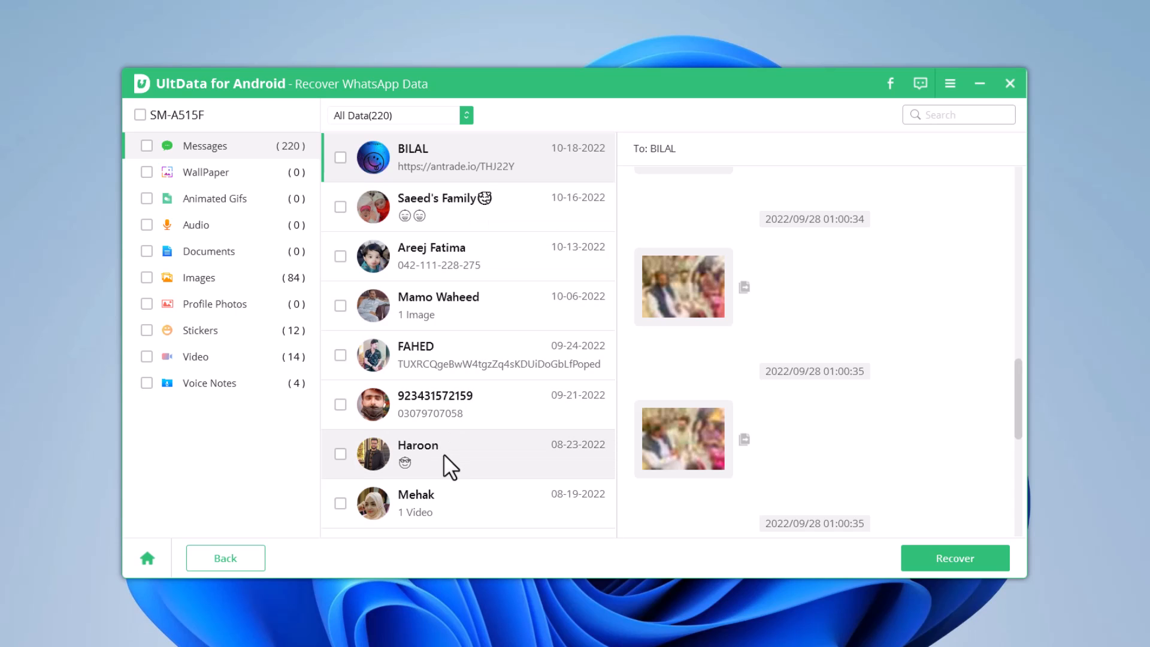
click(418, 452)
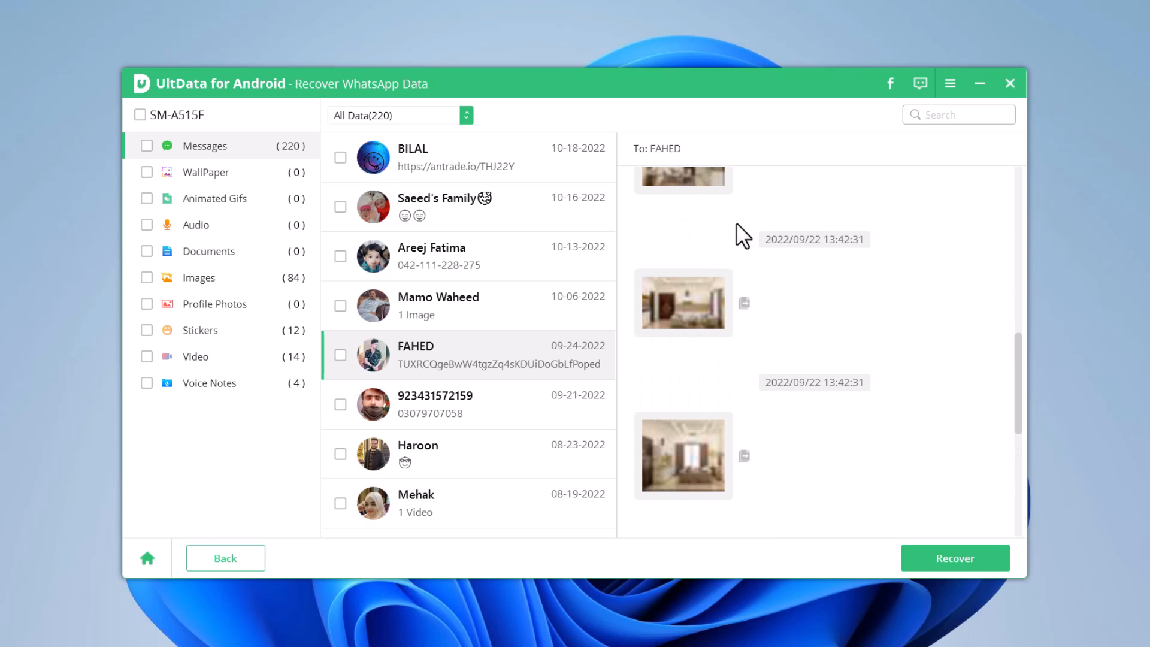
click(146, 145)
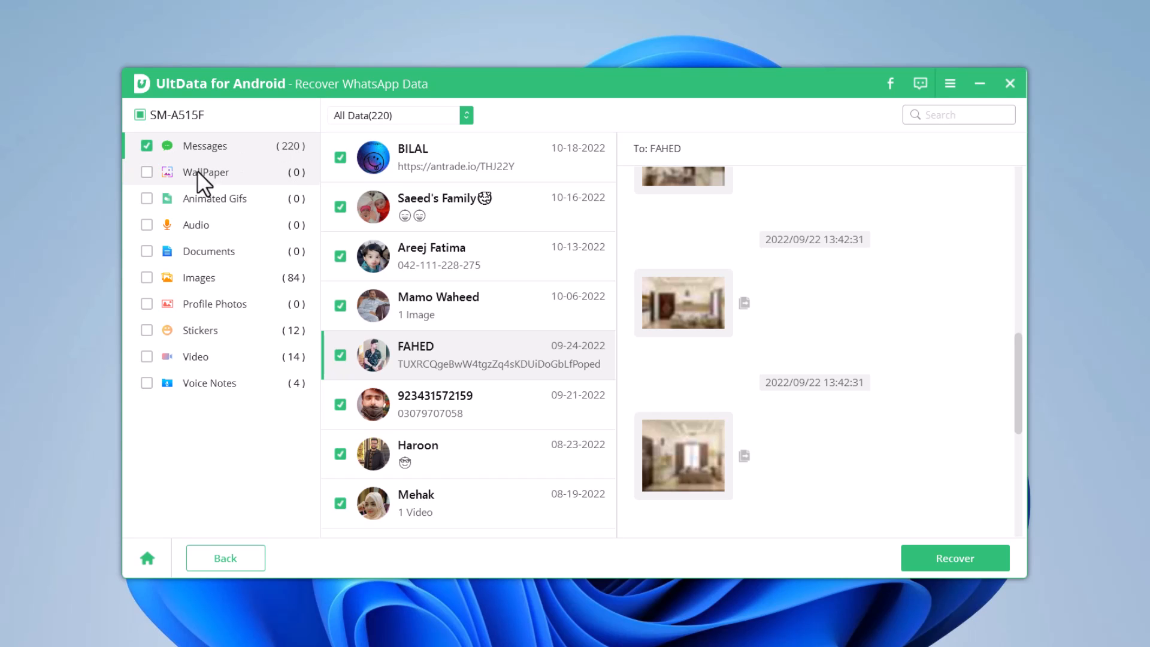
- Add the 84 images to the selection and begin recovery to choose a destination
click(147, 277)
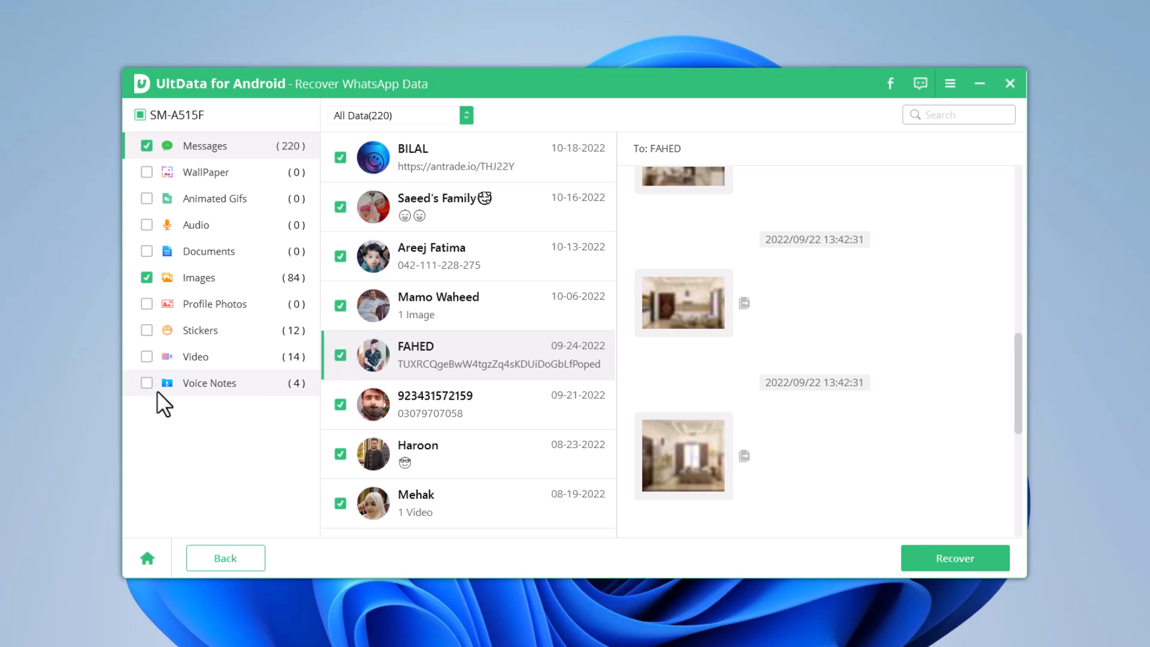
click(954, 558)
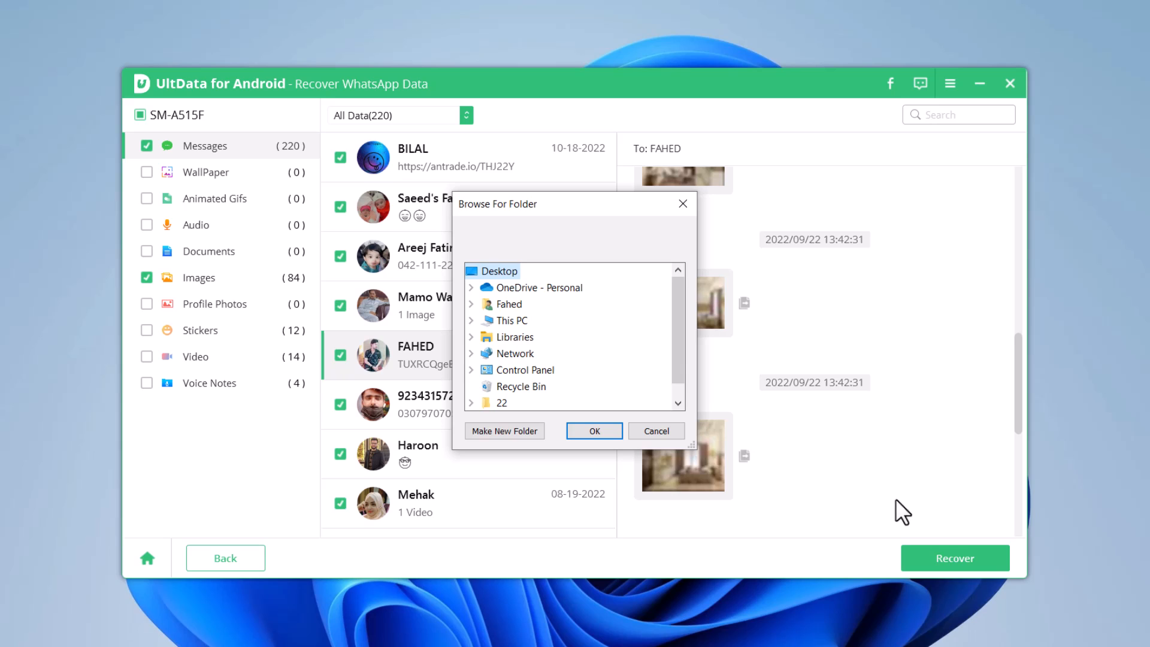
mouse_move(514, 336)
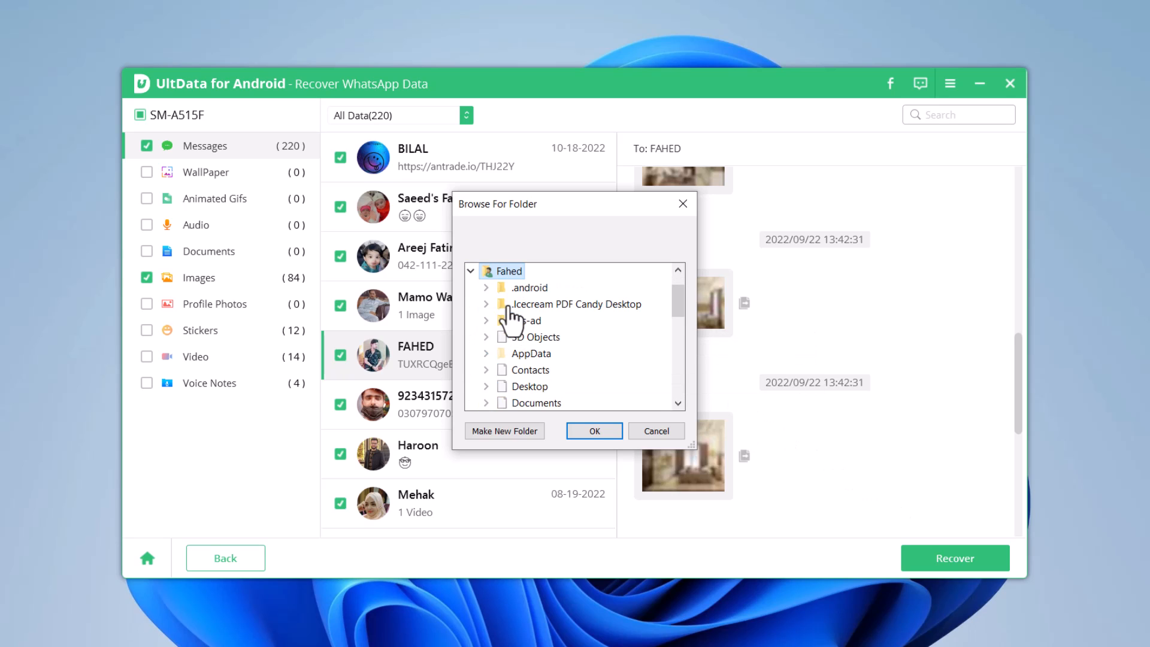
- Recover the messages and images into the New folder under the user folder
click(504, 430)
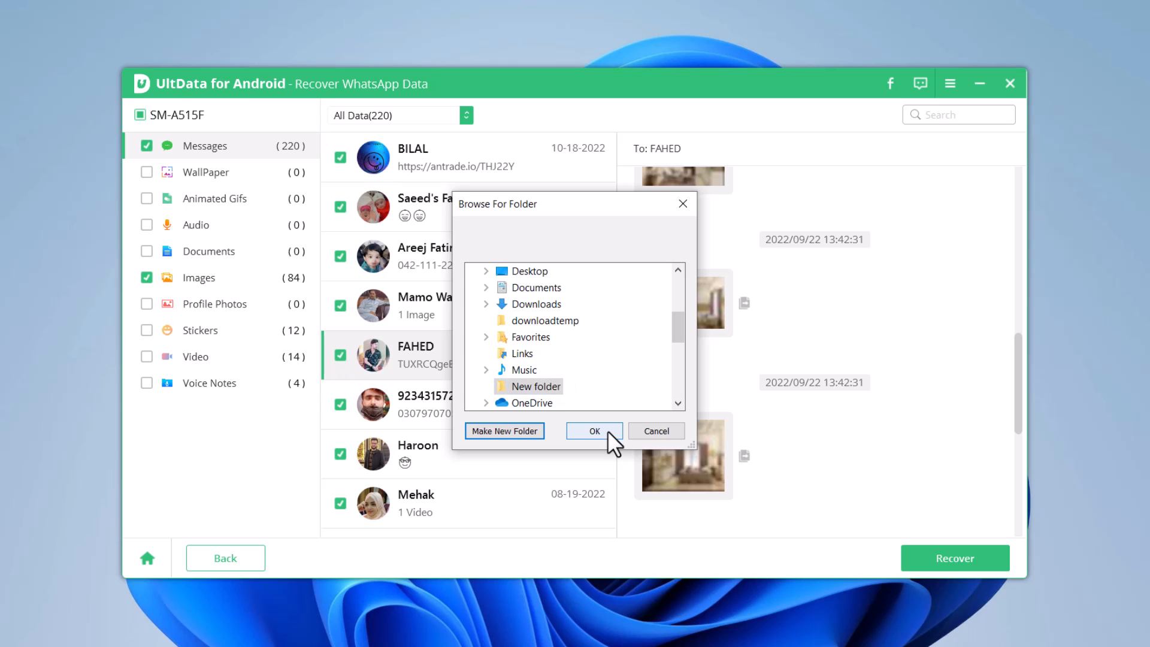
click(594, 430)
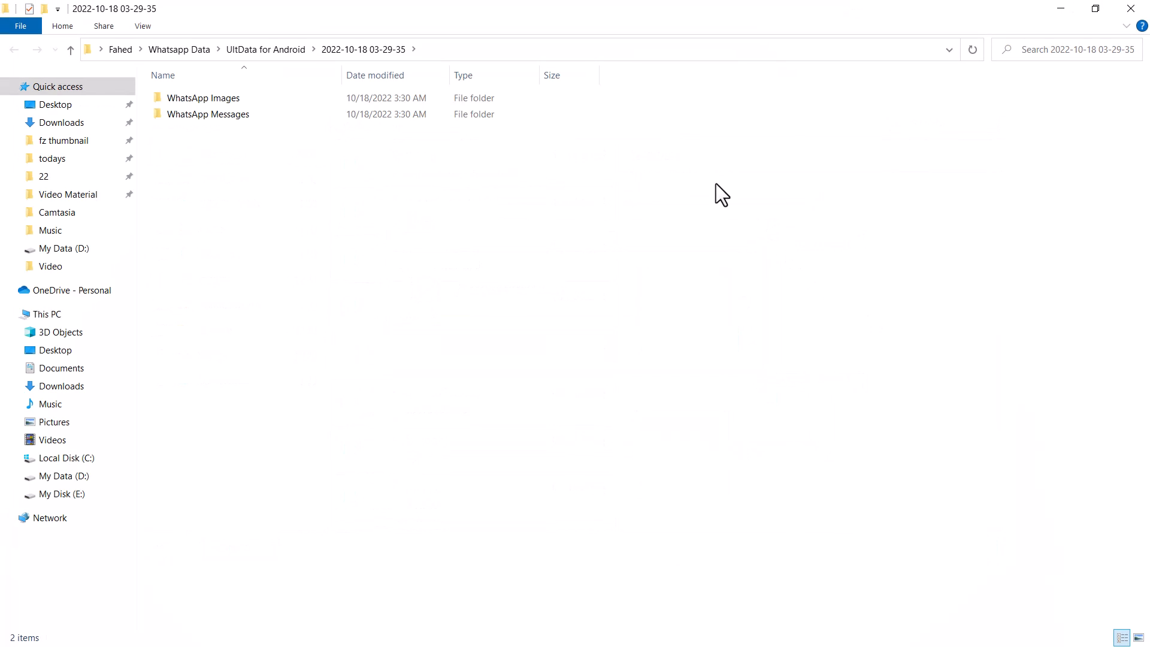
- Check the WhatsApp Images folder and its first recovered image in File Explorer
click(204, 97)
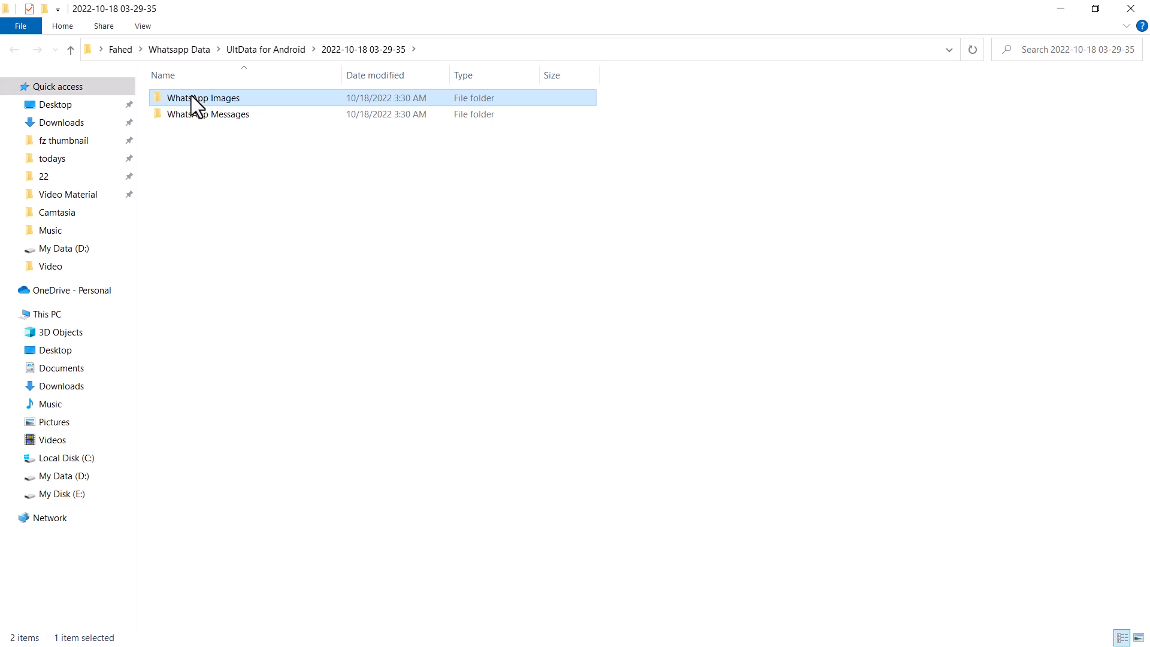
double_click(202, 97)
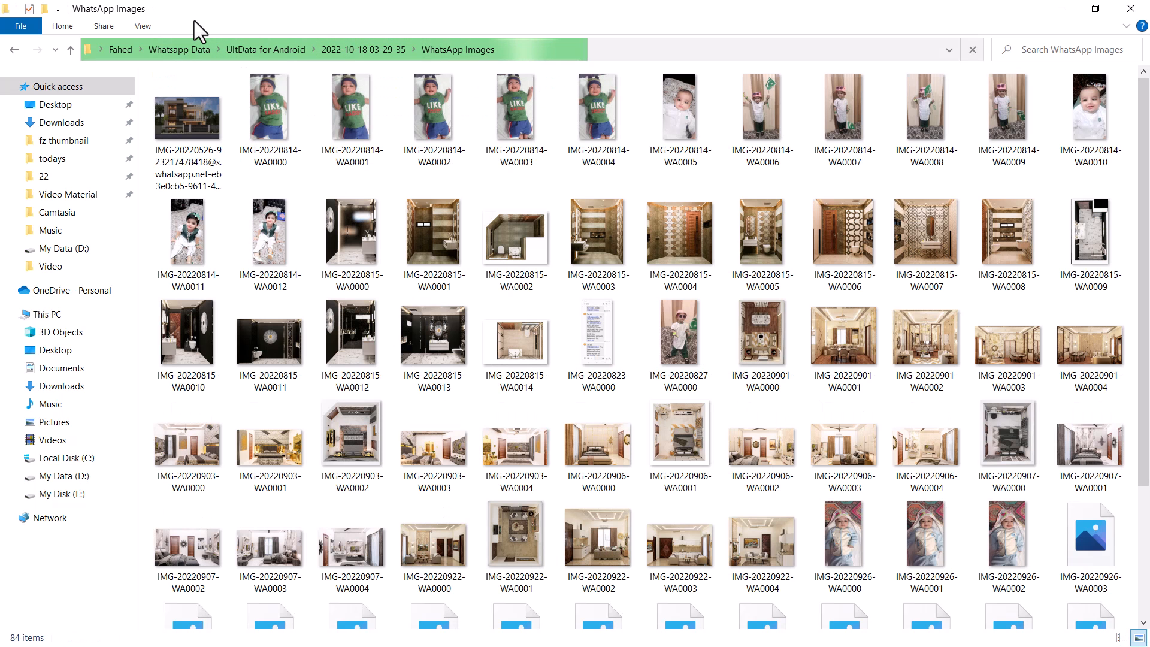
click(187, 121)
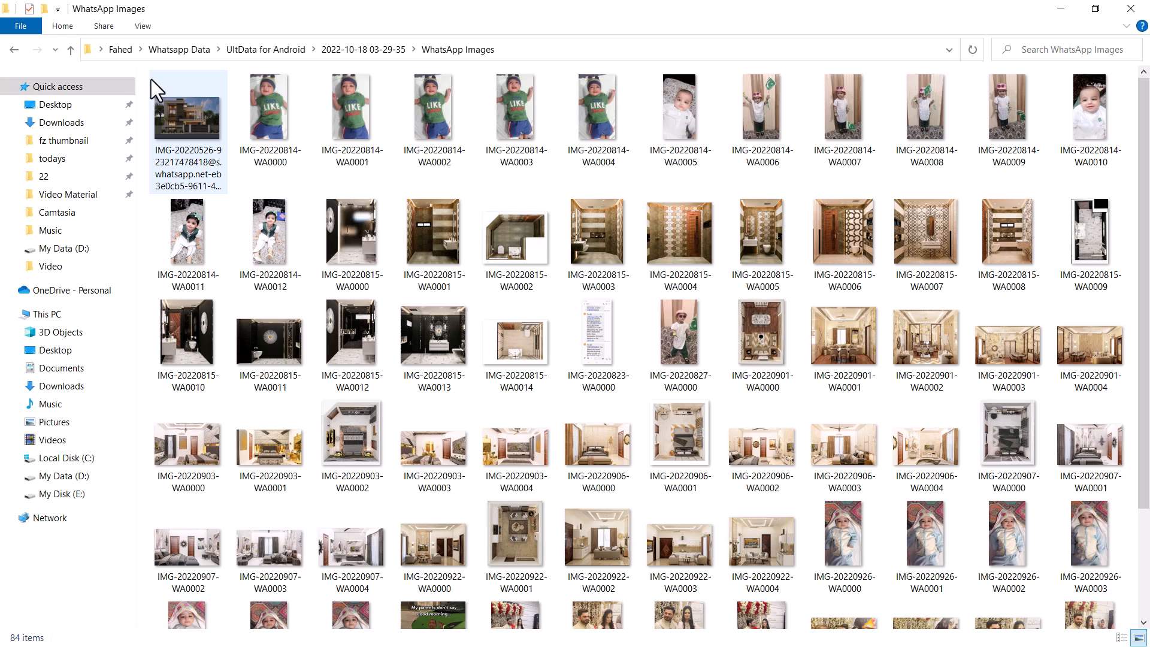
mouse_move(136, 80)
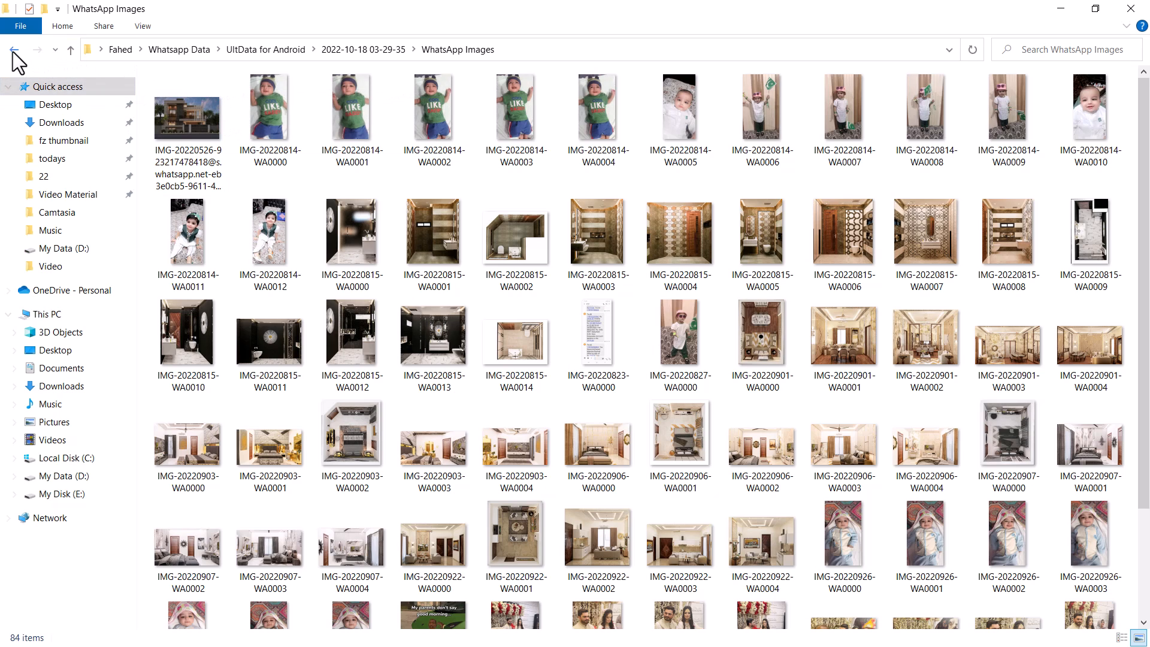
- Check the WhatsApp Messages folder, then close Explorer to return to UltData
click(15, 49)
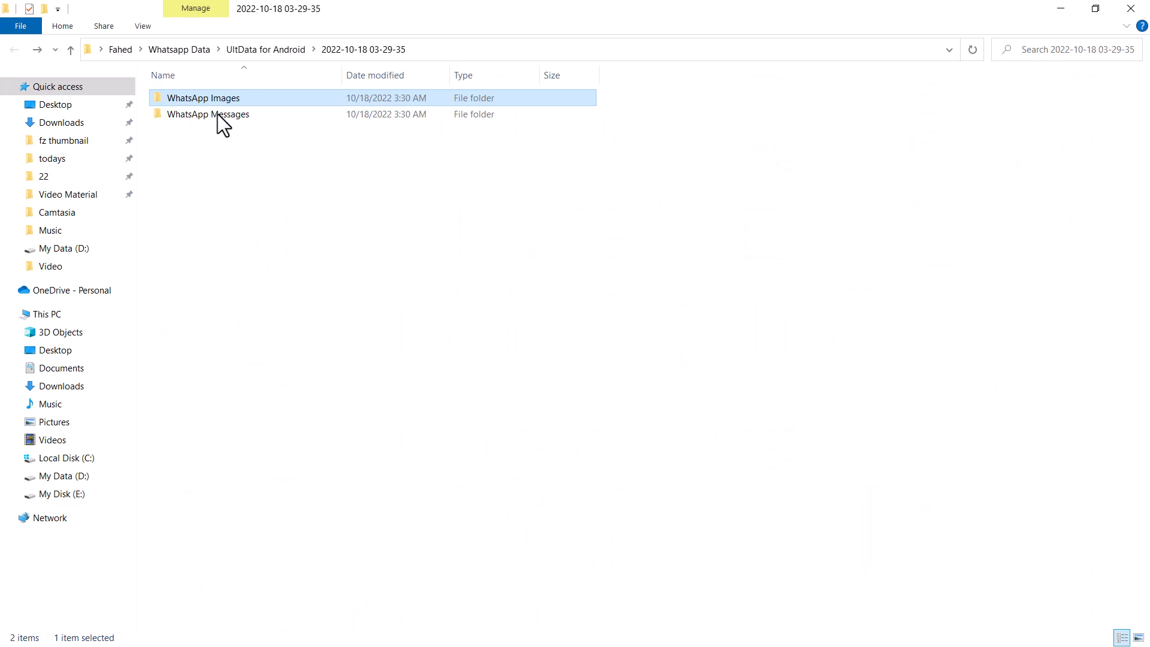
double_click(207, 114)
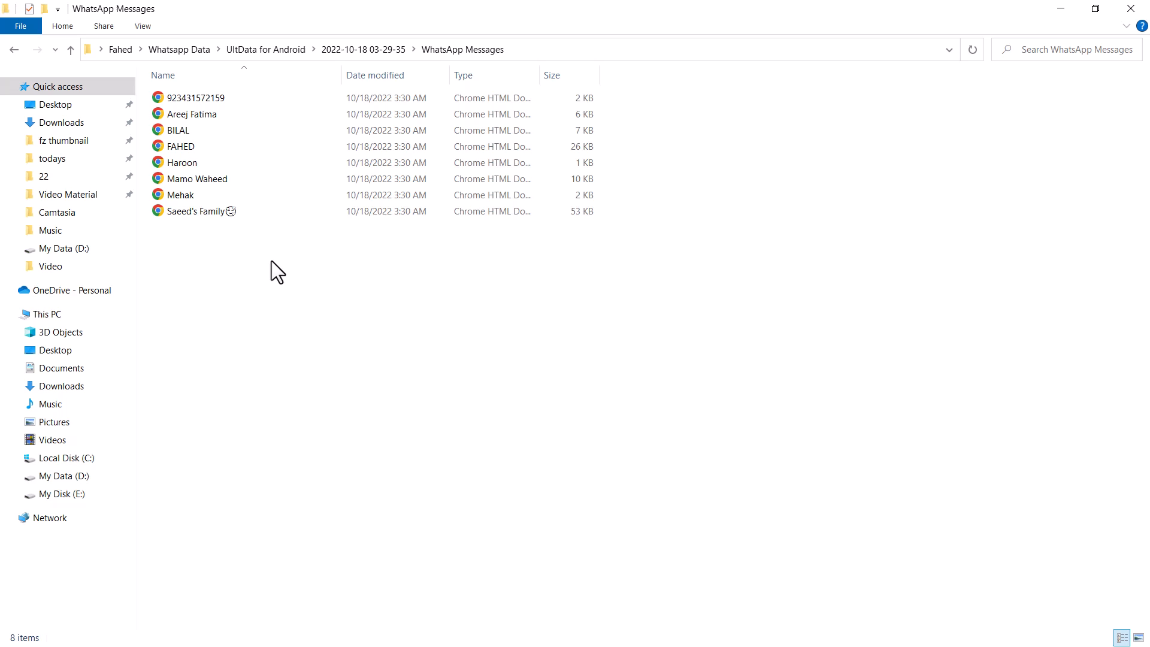
click(918, 537)
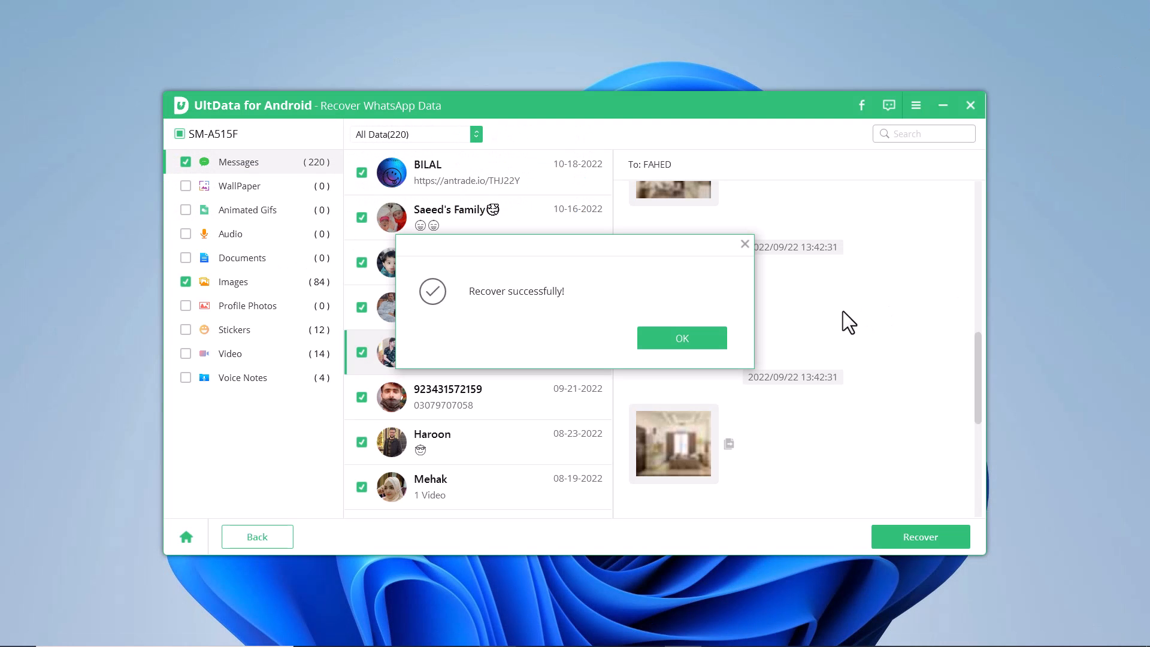
- Dismiss the success notice and list the 14 recoverable WhatsApp videos
click(680, 338)
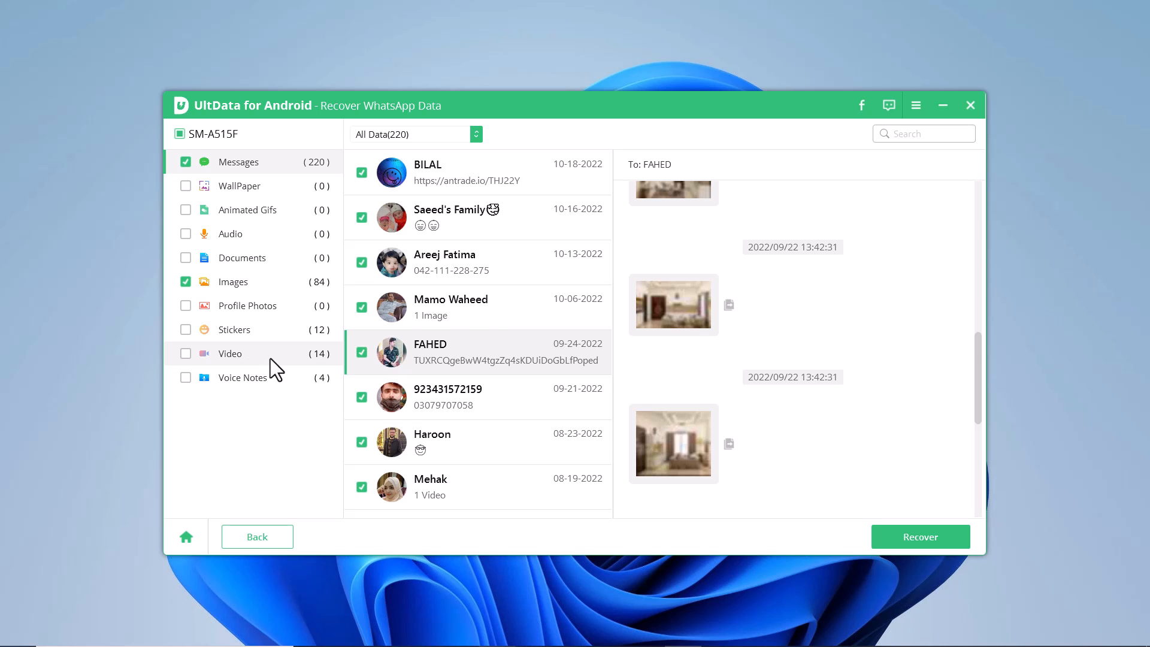
click(230, 352)
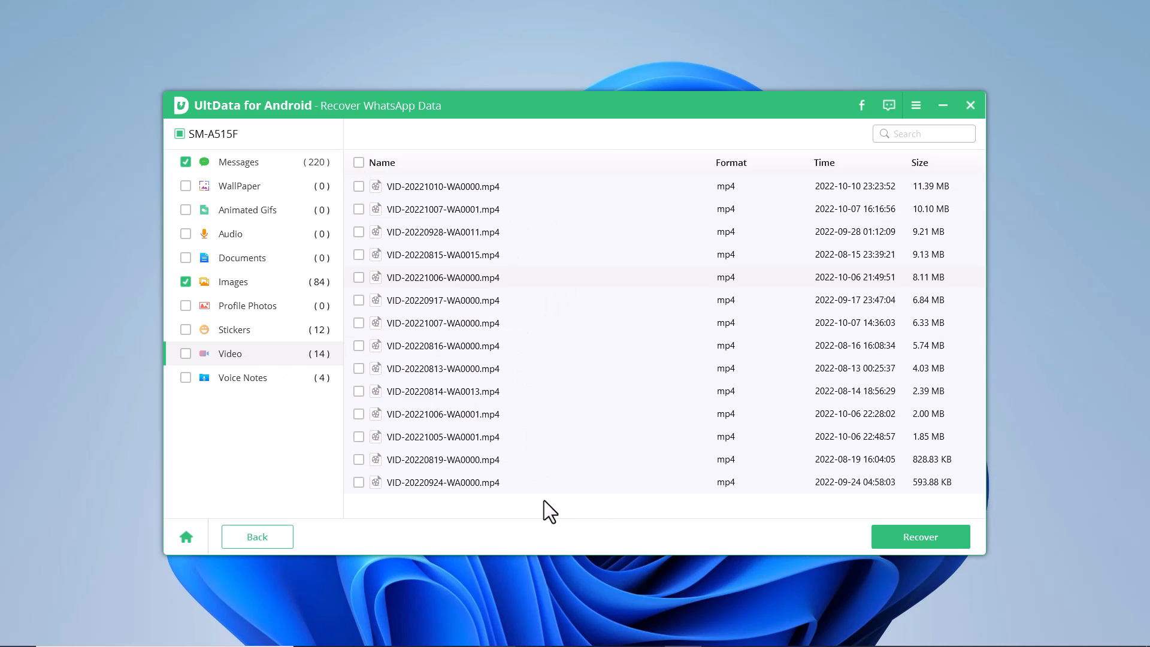
mouse_move(544, 521)
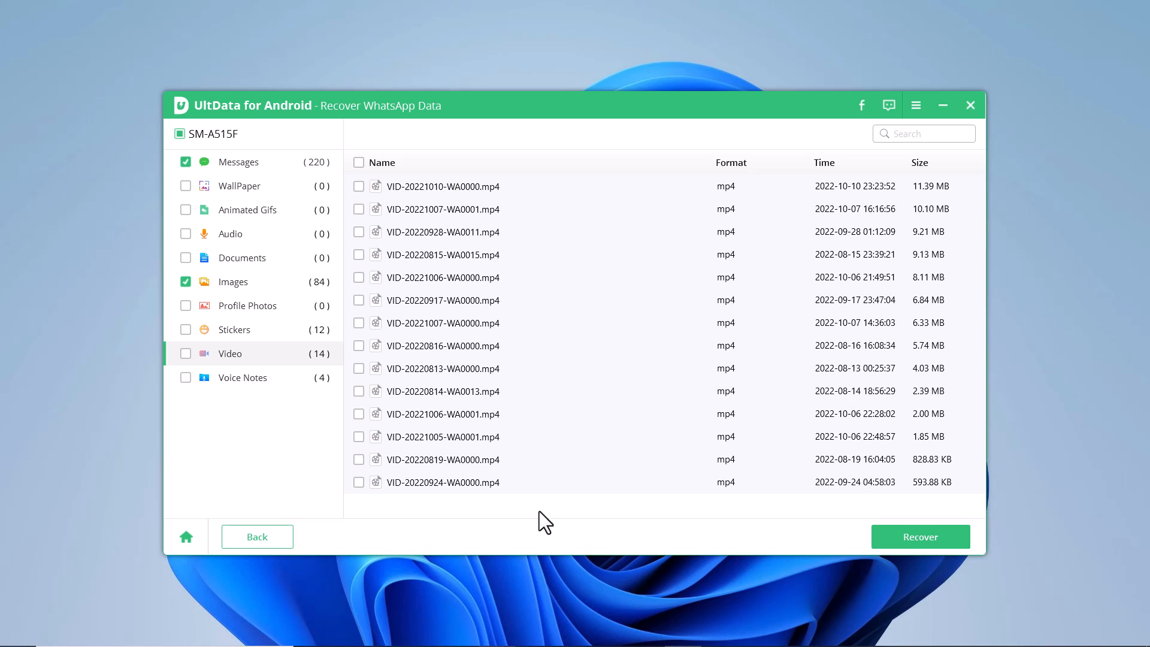